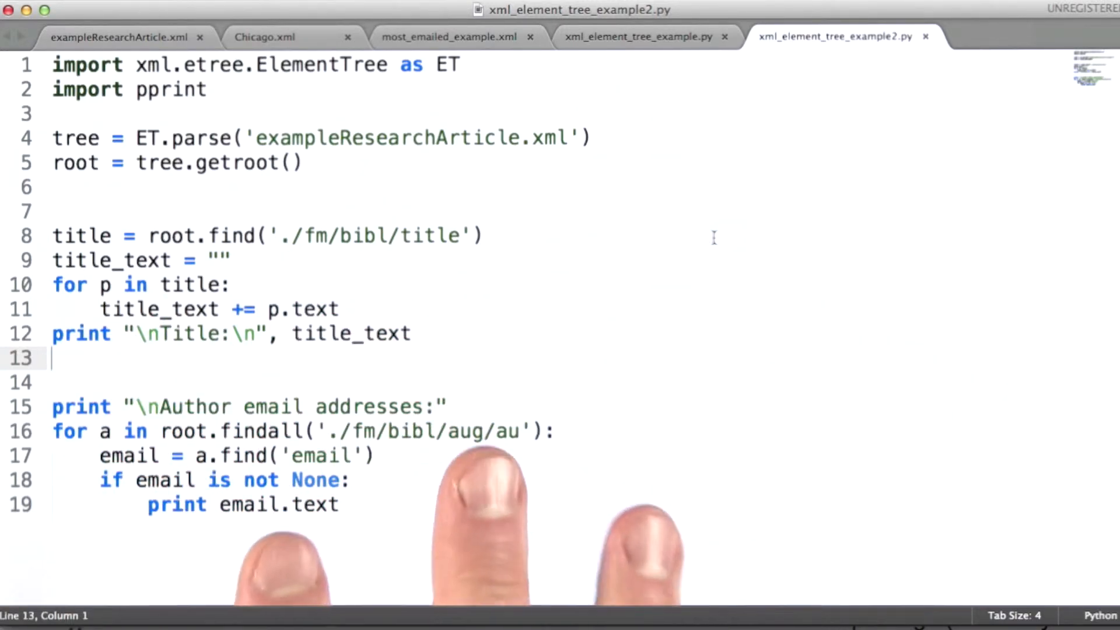
{"action": "left_click", "coordinate": [123, 38]}
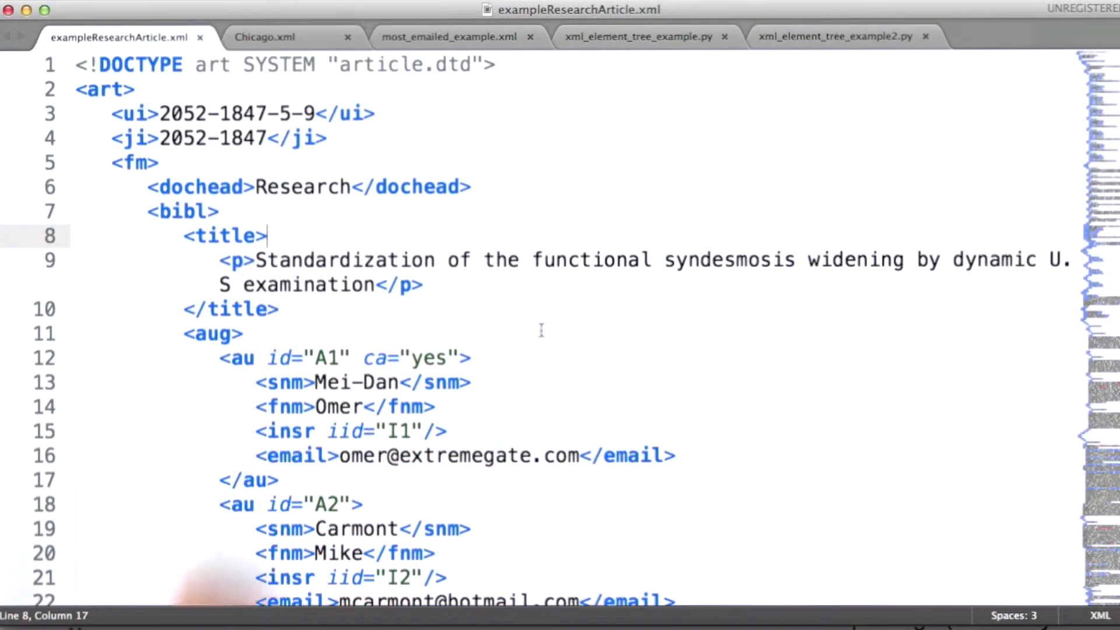
{"action": "left_click", "coordinate": [833, 36]}
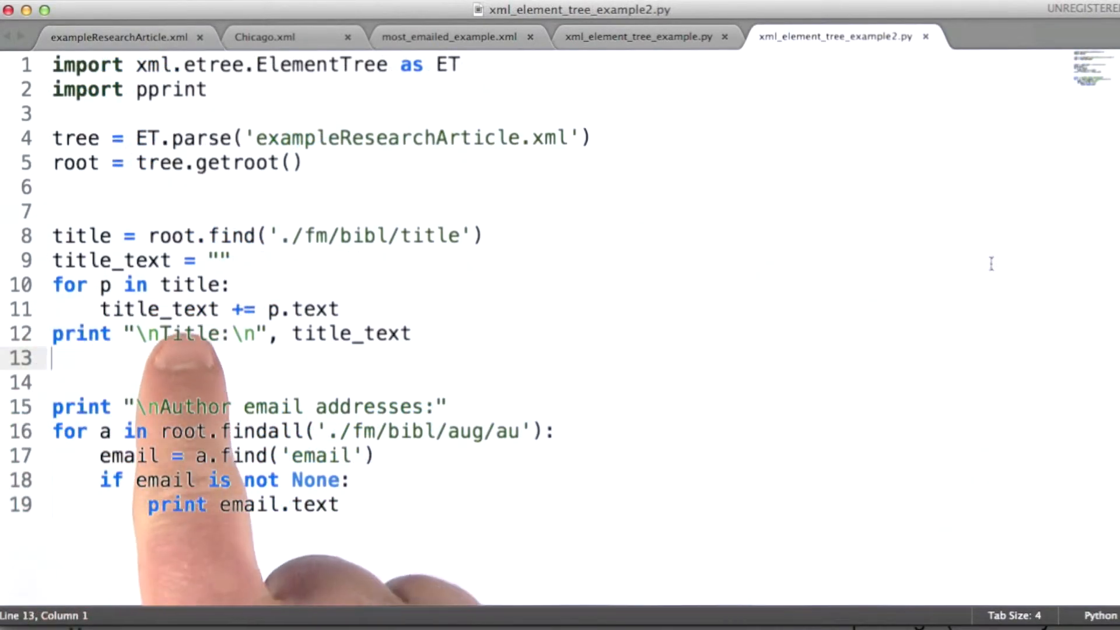